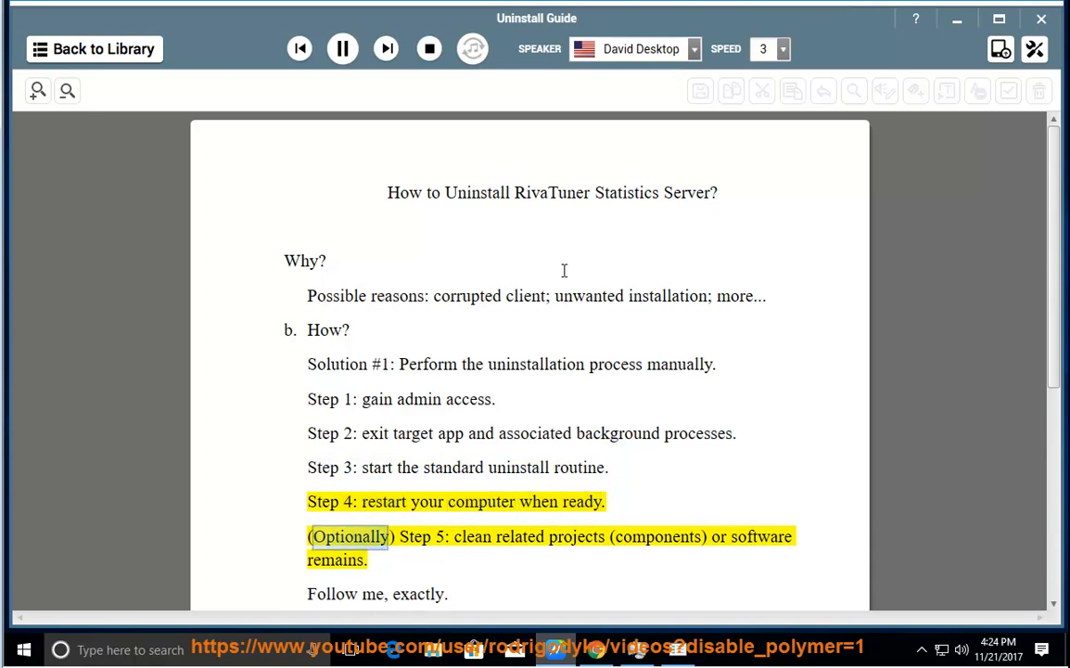
Step: Select the word 'remains' in step 5 and scroll further down the page
double_click(576, 536)
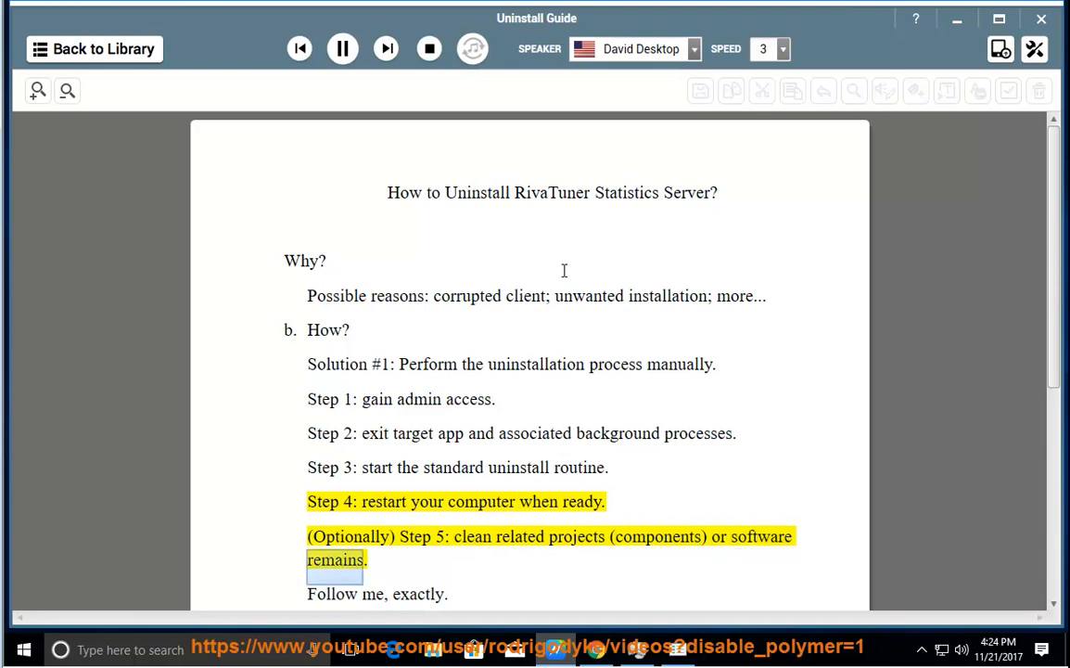
scroll("down", 3)
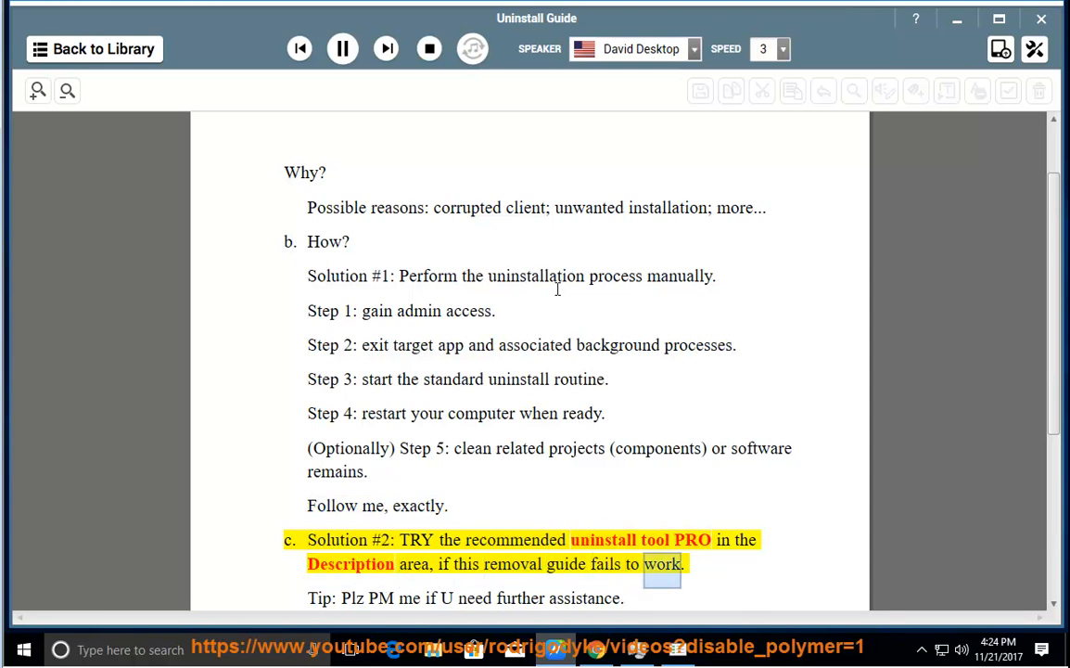
scroll("down", 3)
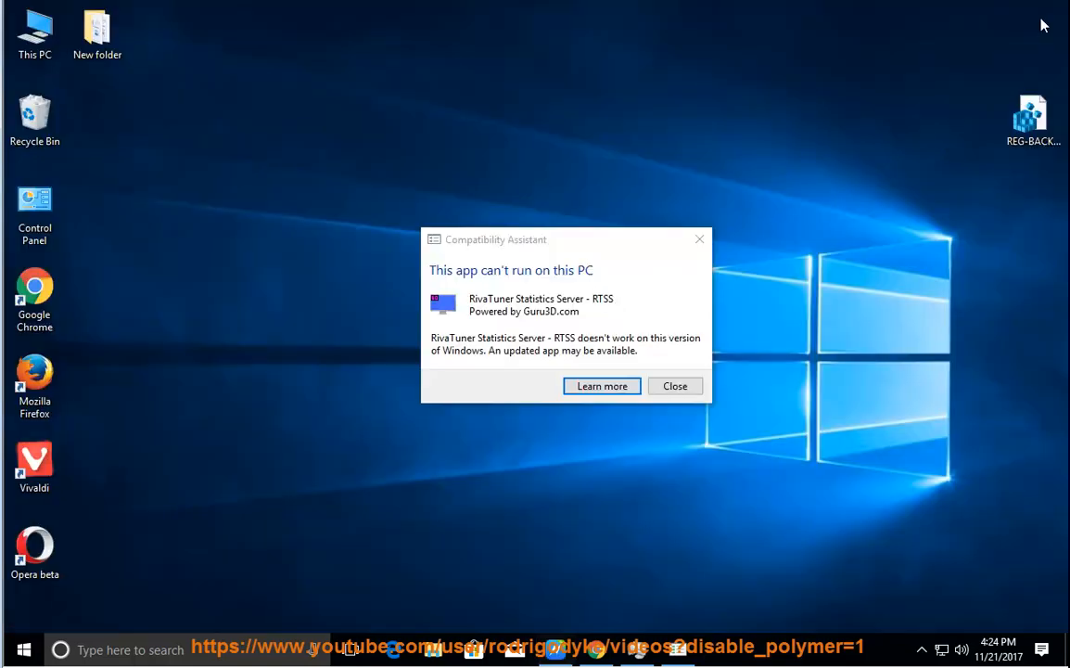
mouse_move(676, 386)
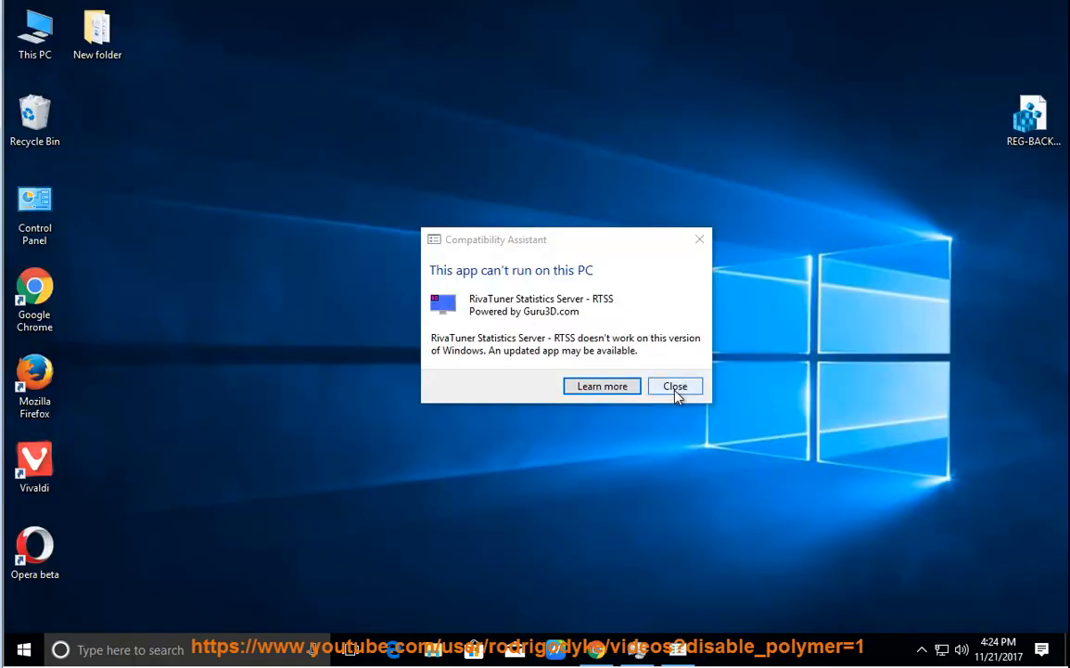
Step: Dismiss the RivaTuner can't-run warning, select a background process, then close Task Manager
left_click(675, 386)
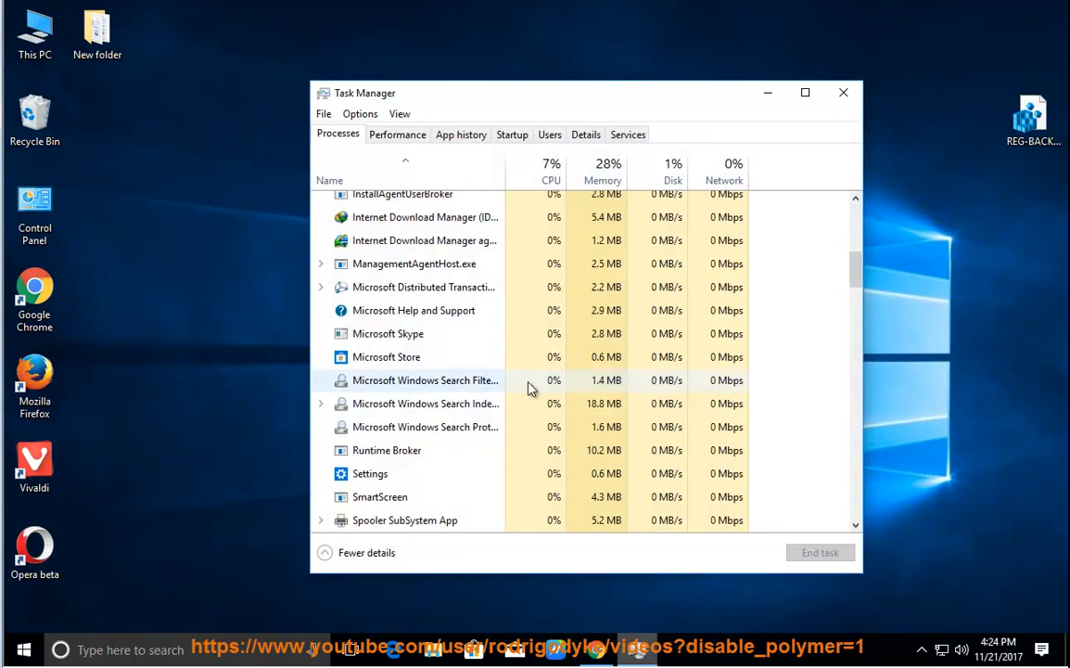
left_click(387, 356)
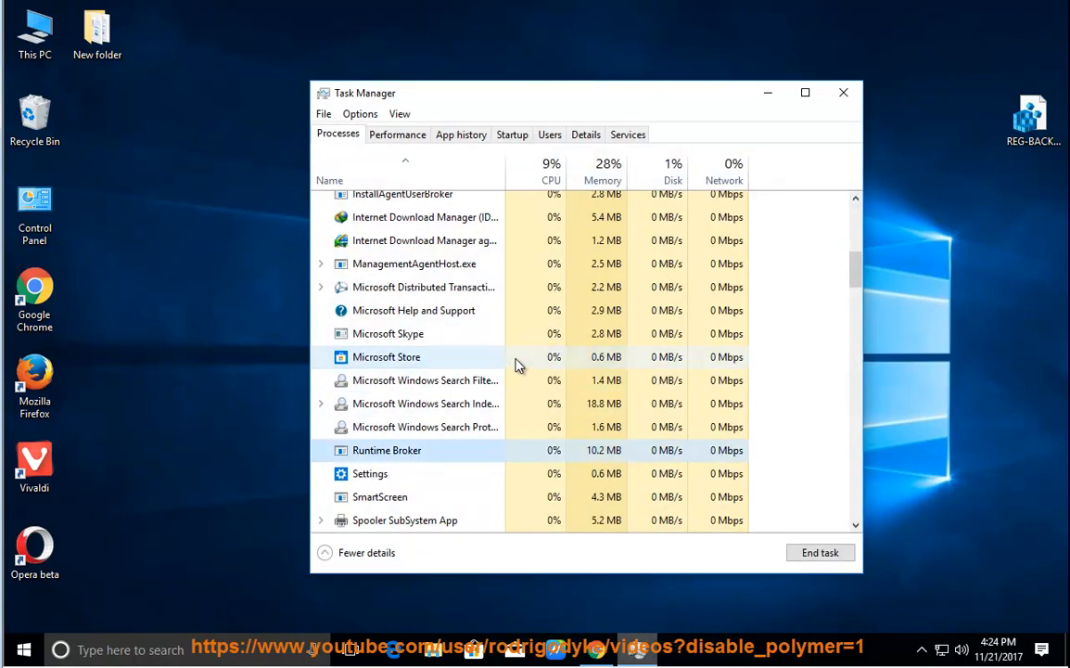
left_click(842, 92)
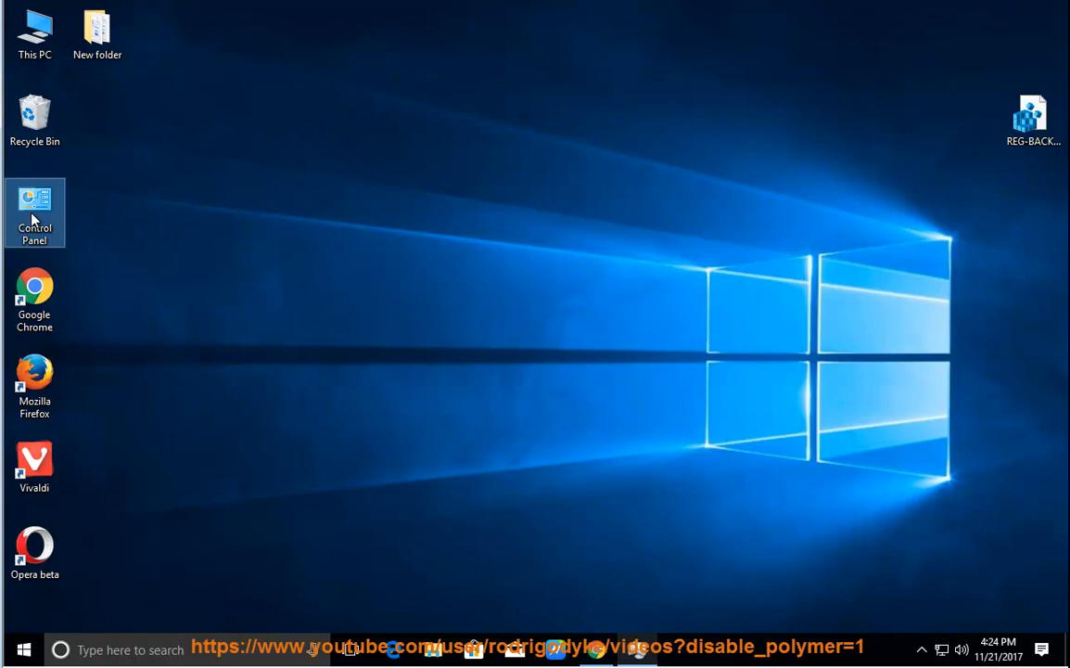
Step: Open Control Panel and copy the RivaTuner install folder path
double_click(34, 214)
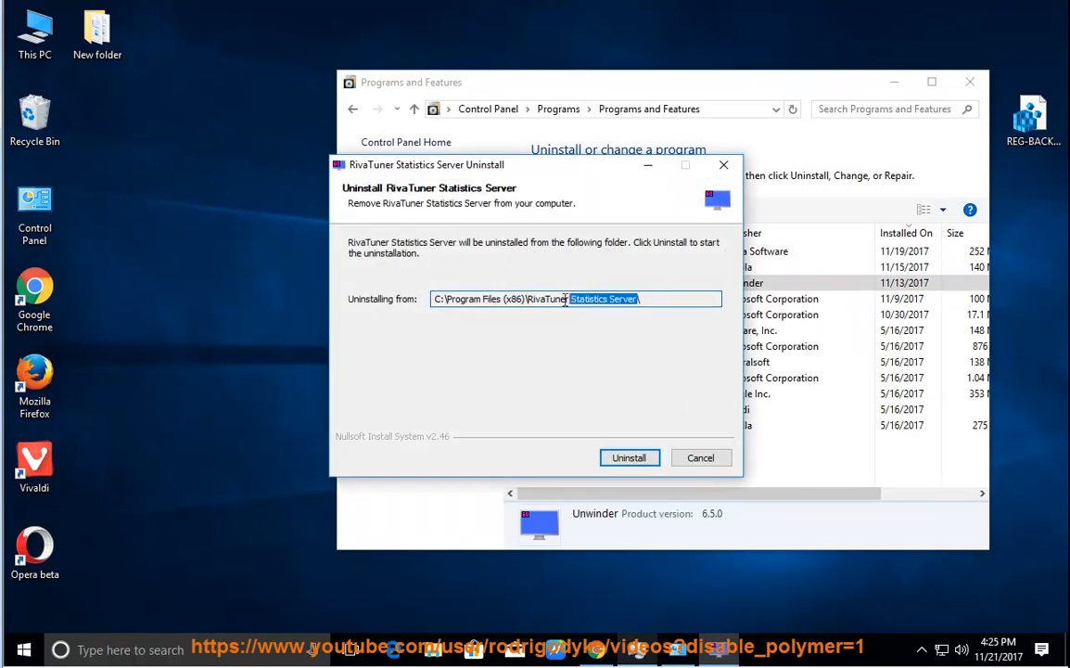
right_click(582, 299)
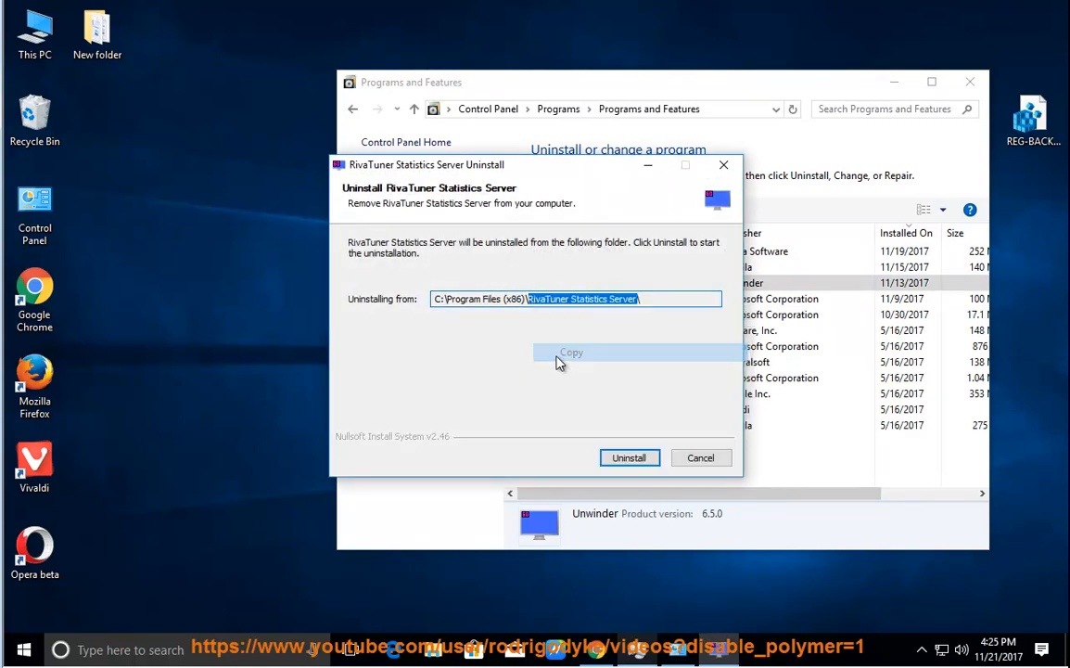
left_click(629, 458)
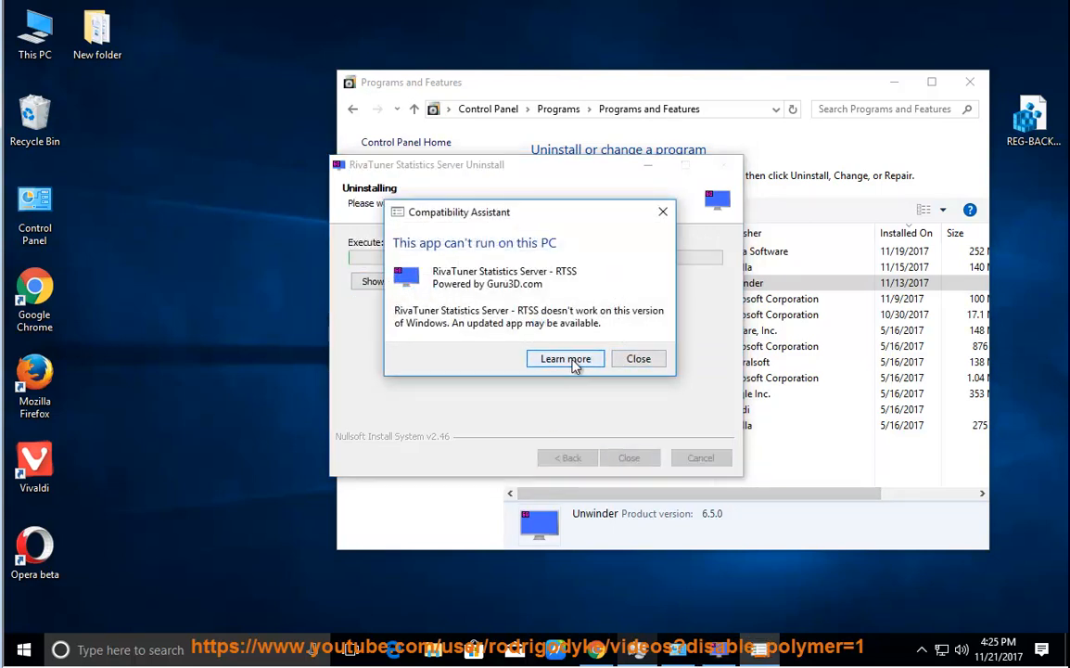
Step: Uninstall RivaTuner Statistics Server, keeping its settings and viewing the removed-files details
left_click(639, 358)
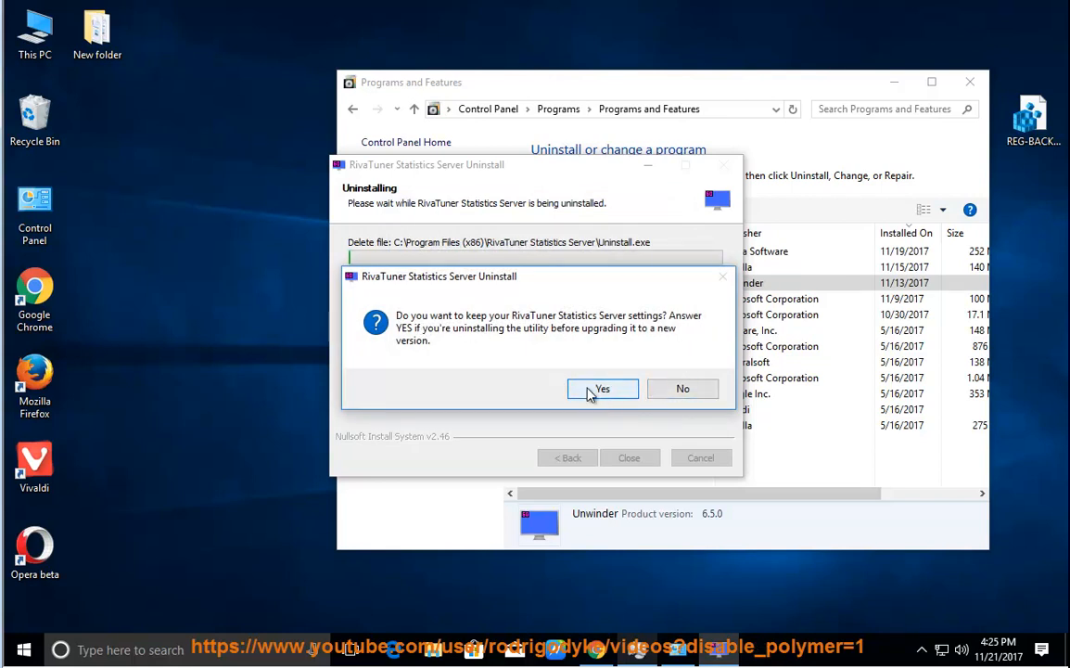
left_click(603, 388)
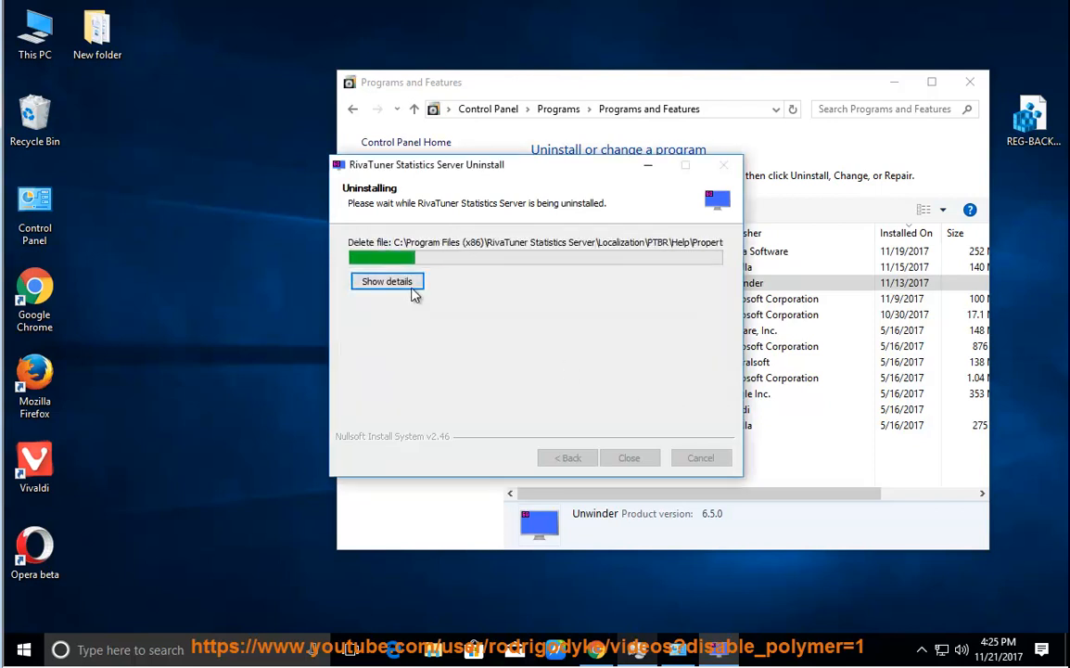
left_click(386, 281)
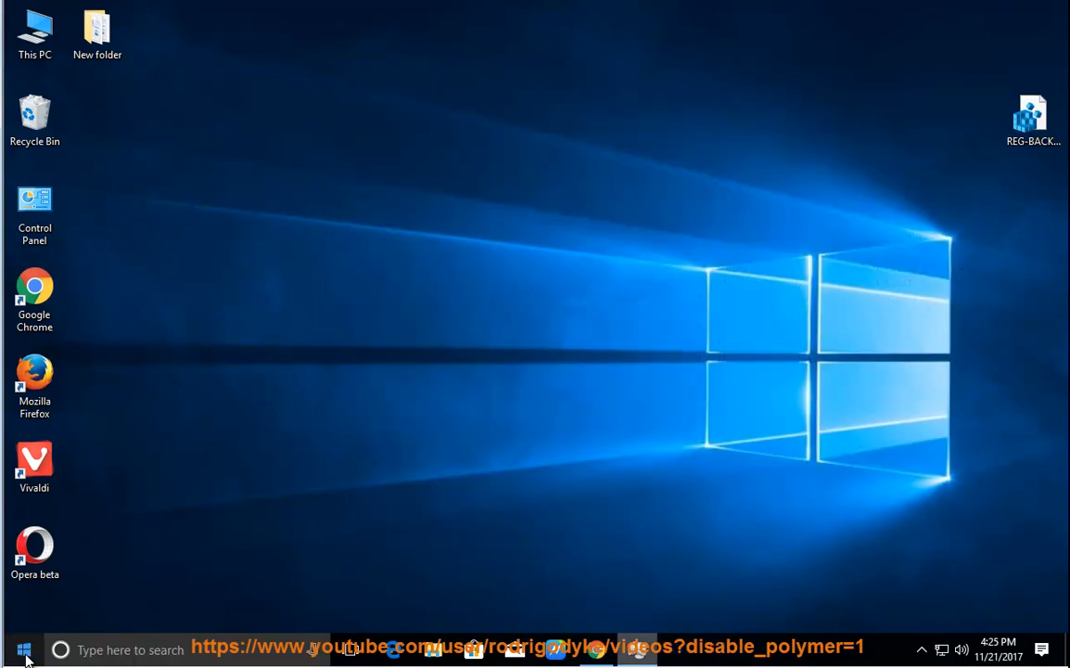
Step: In This PC's Folder Options, turn on 'Show hidden files, folders, and drives'
left_click(24, 650)
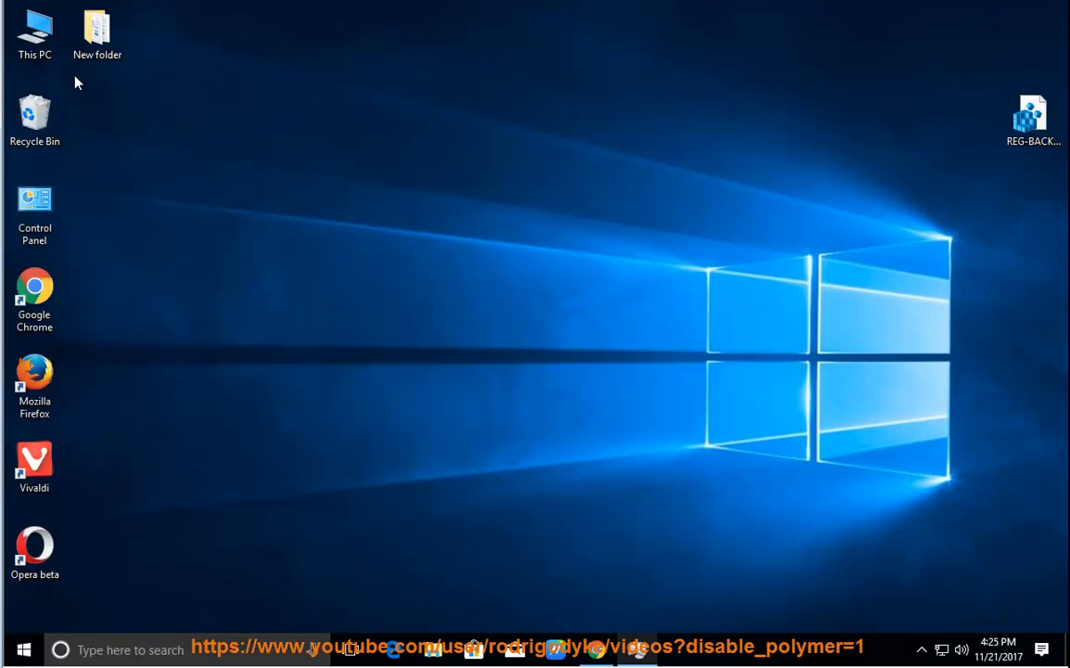
double_click(34, 27)
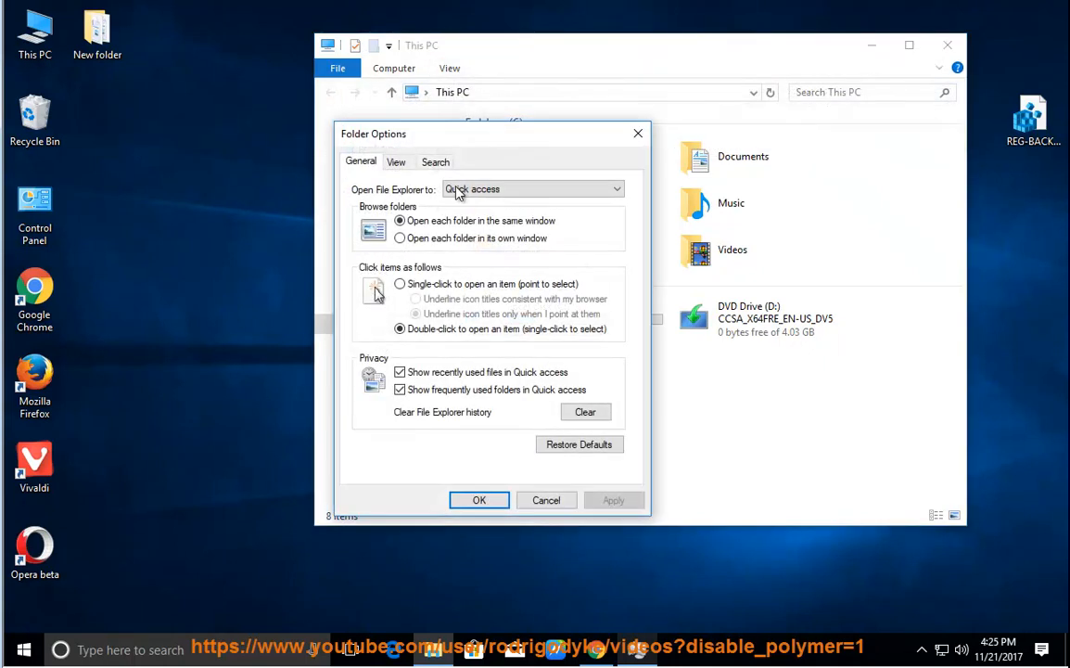
left_click(396, 162)
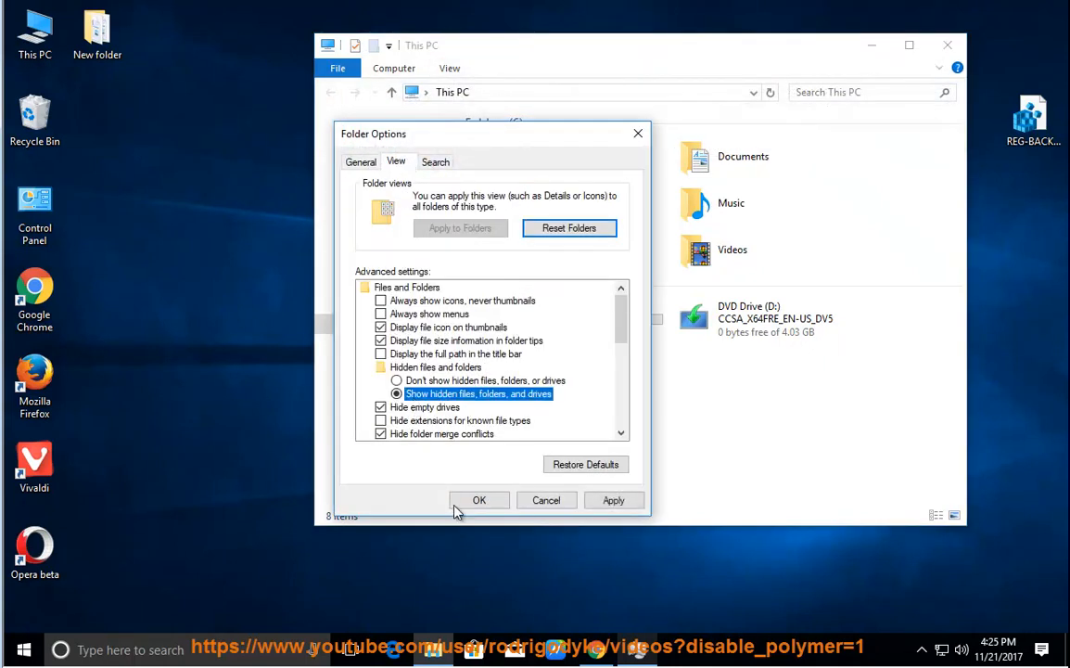
left_click(479, 499)
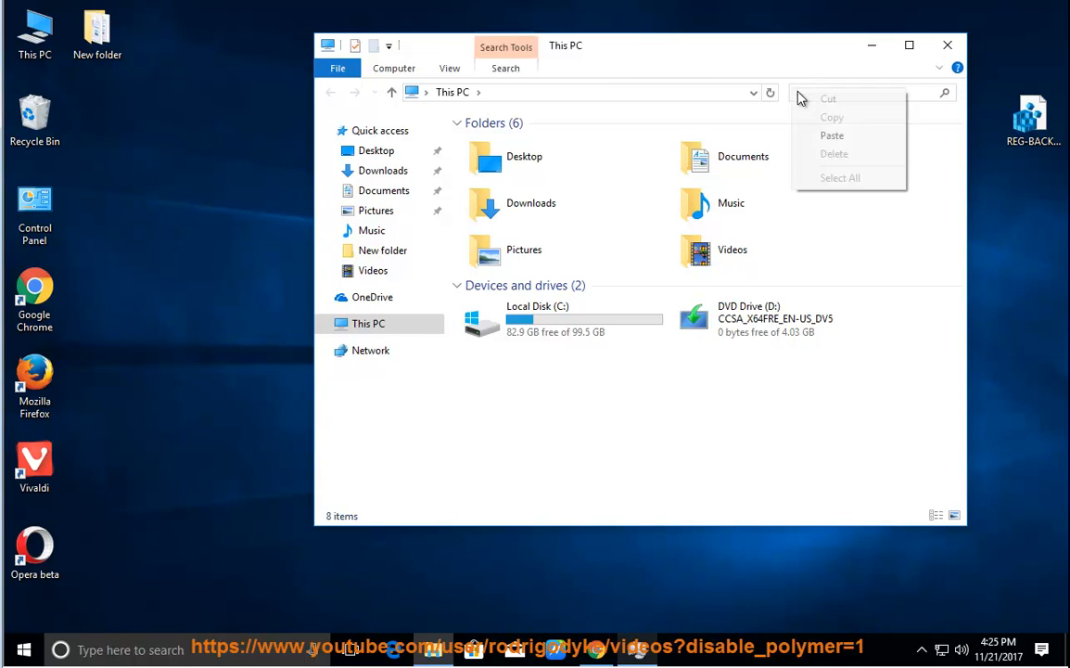